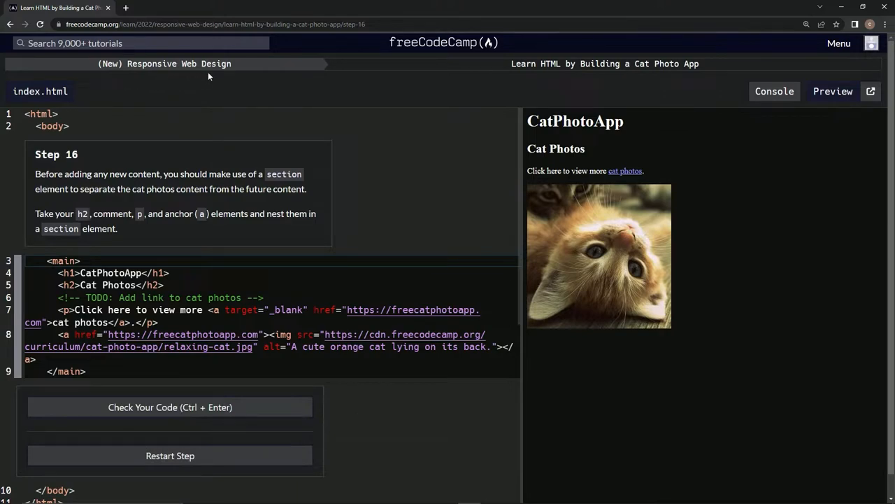
mouse_move(613, 83)
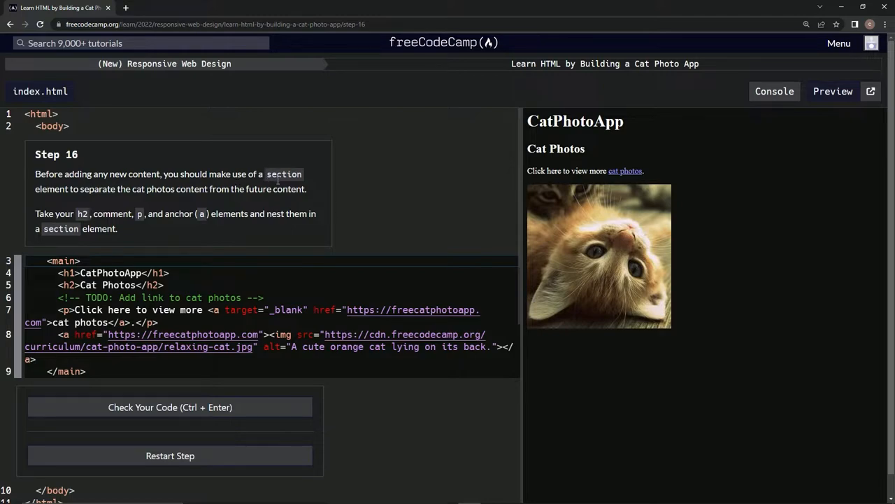
mouse_move(168, 206)
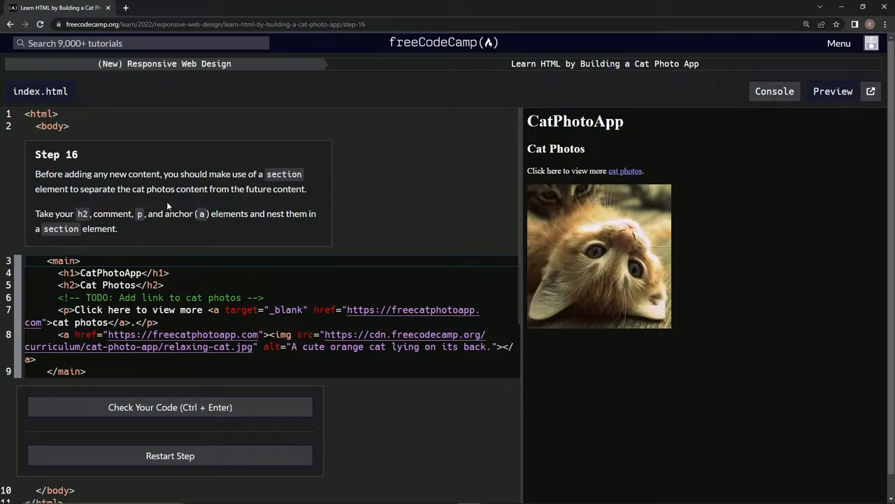
mouse_move(240, 205)
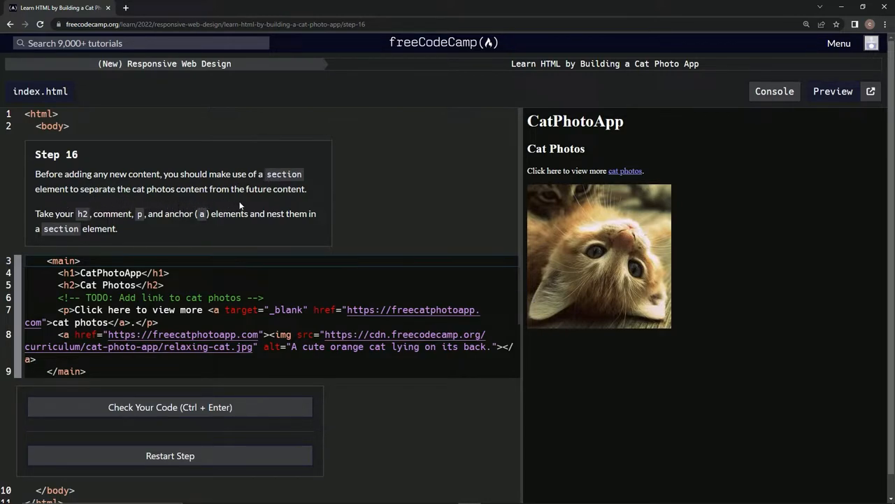
mouse_move(239, 240)
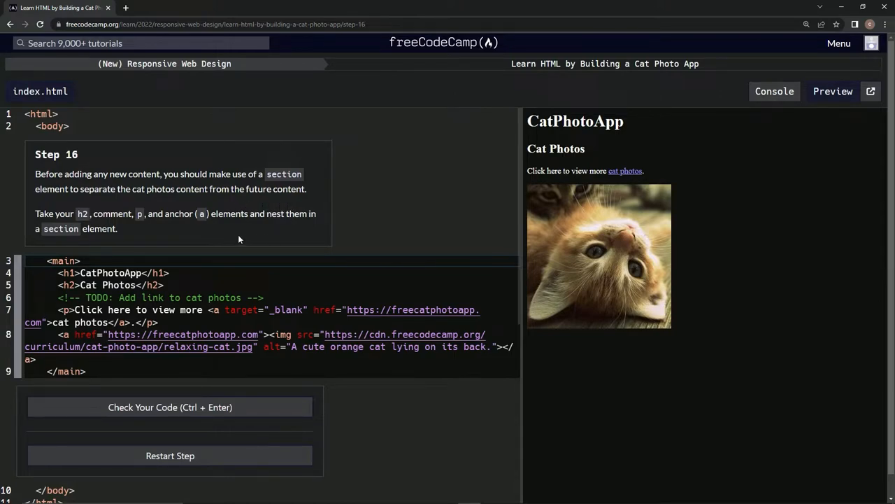
mouse_move(51, 219)
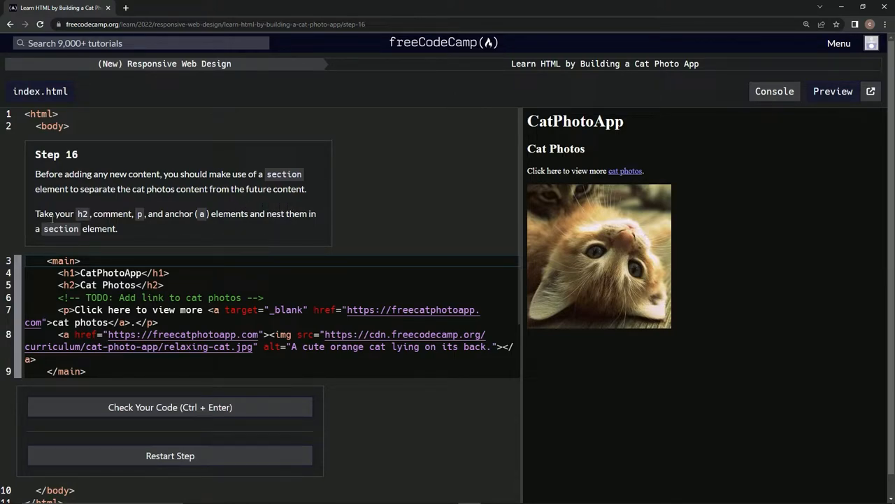
mouse_move(125, 215)
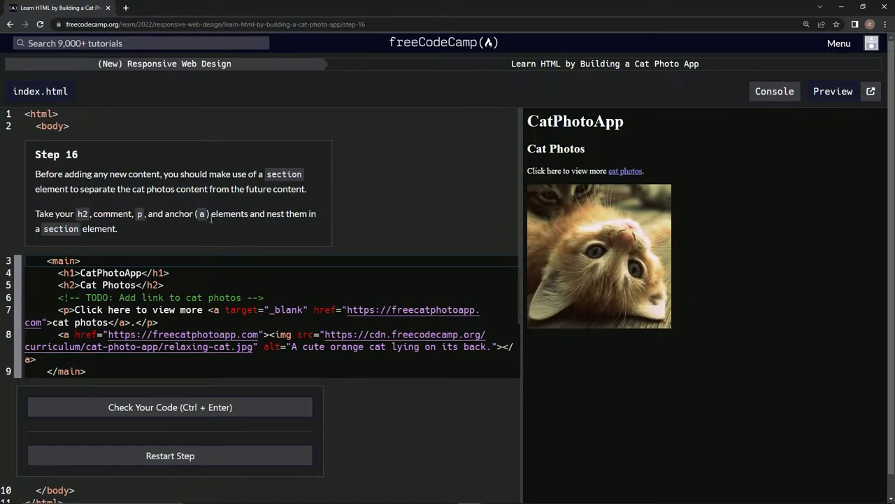
mouse_move(83, 245)
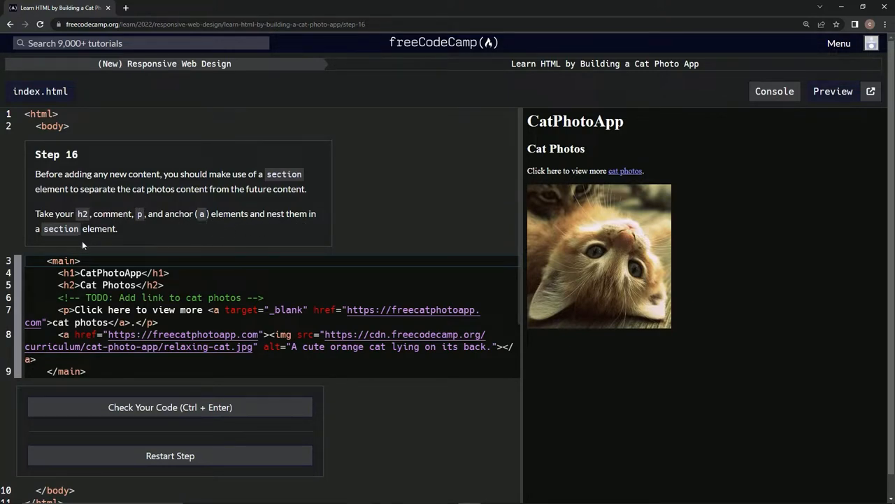
mouse_move(145, 236)
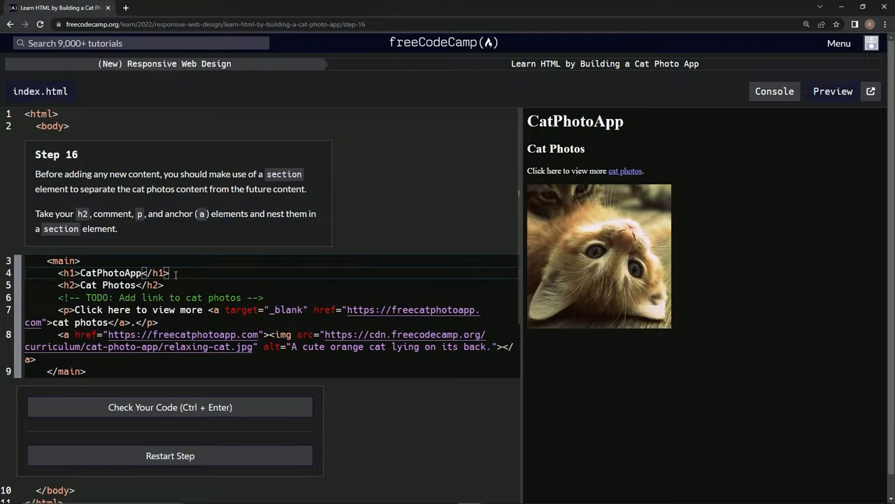
- Add an empty <section></section> element with a blank line inside, below the CatPhotoApp h1
key(Enter)
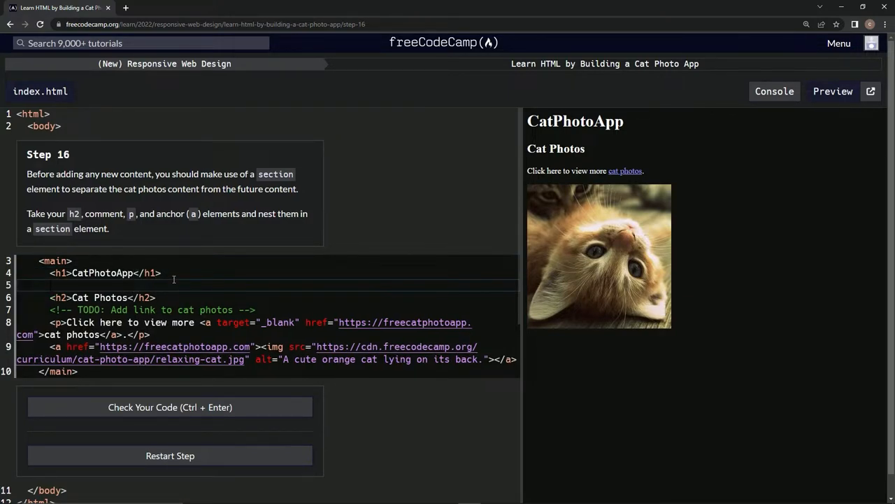
text(<><>)
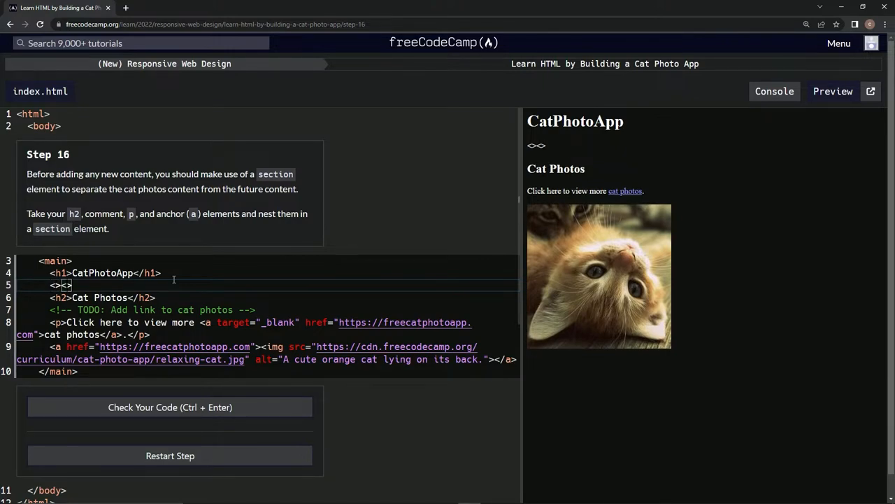
text(sect)
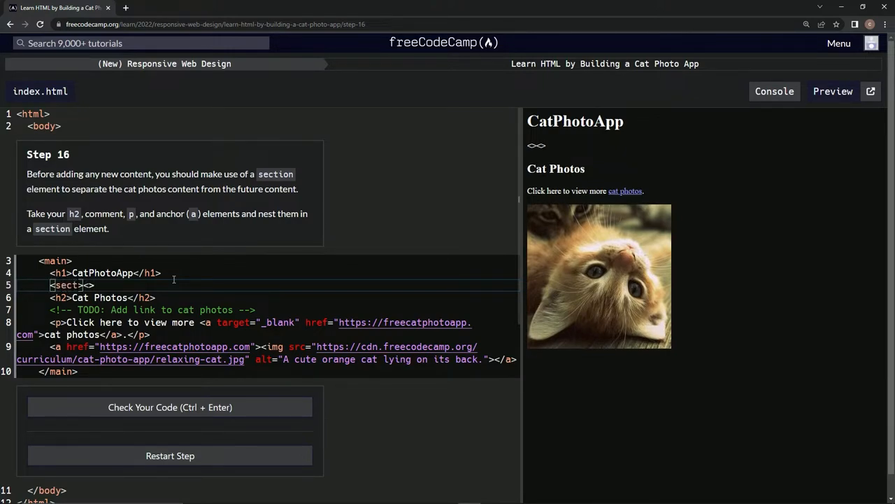
text(ion)
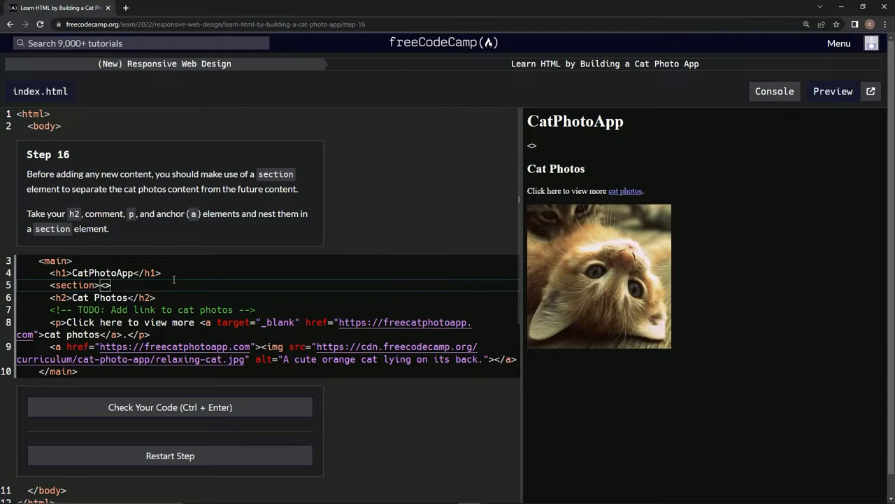
text(/se)
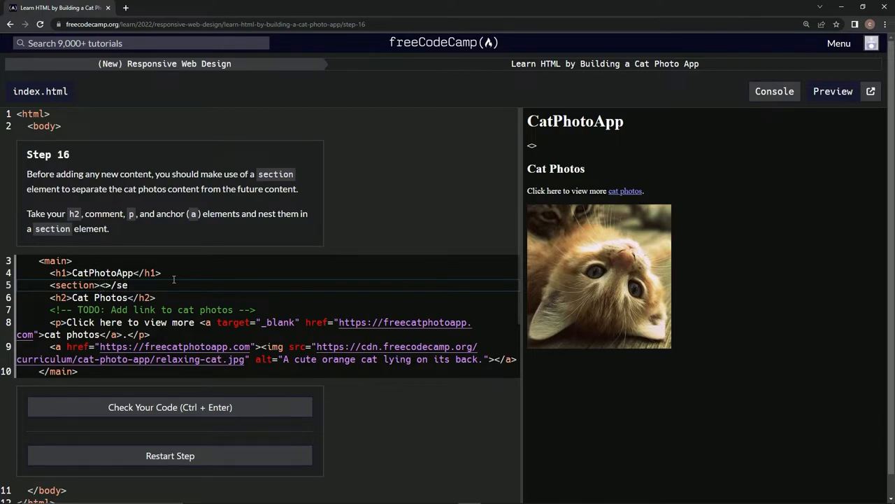
key(BackSpace)
text(/)
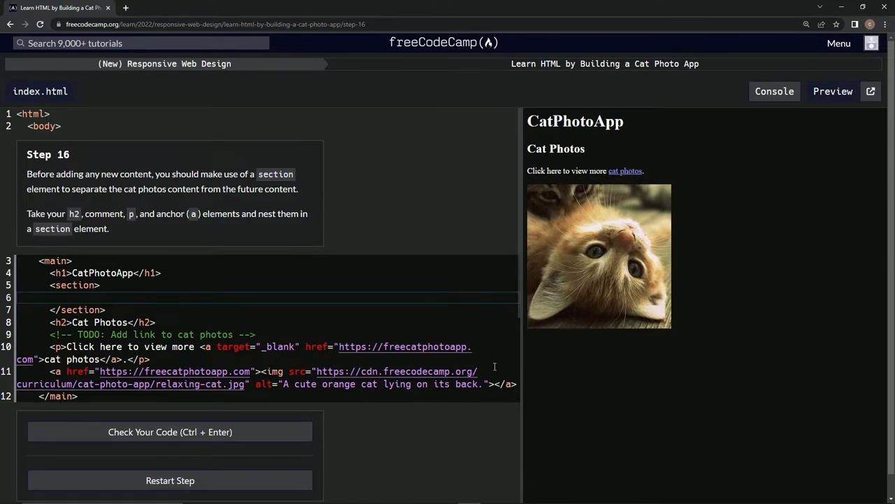
- Select the h2, TODO comment, p and anchor lines to move them into the section
drag(50, 371, 517, 384)
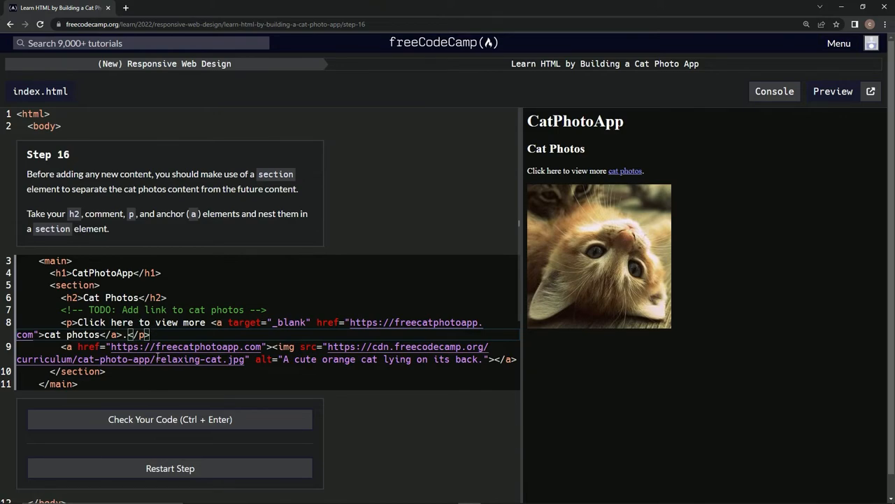
- Pass the Step 16 tests, submit the code, and advance to Step 17
click(170, 419)
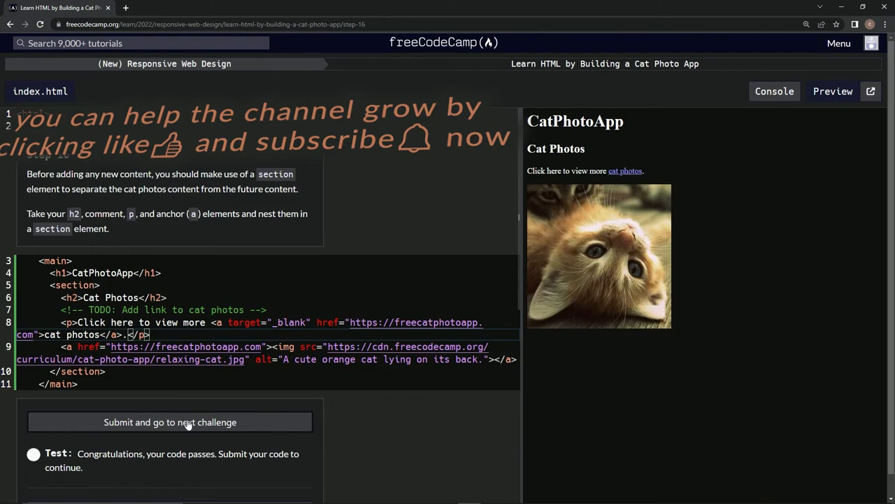
click(169, 422)
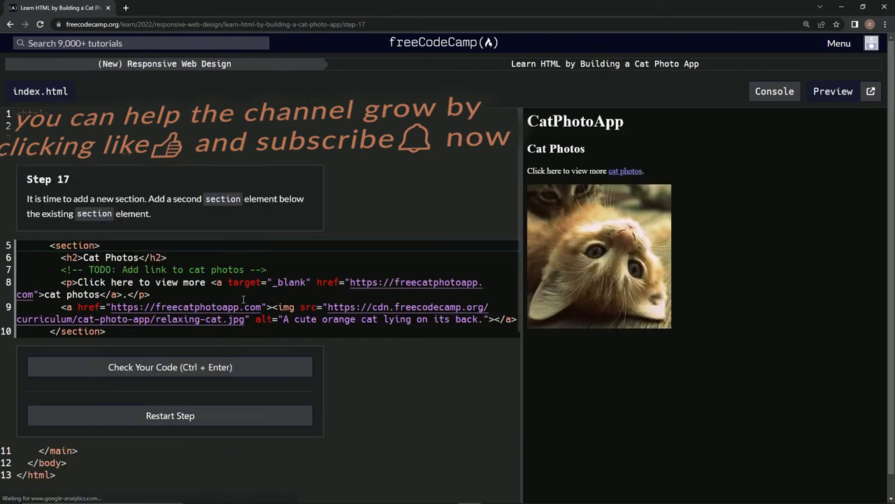